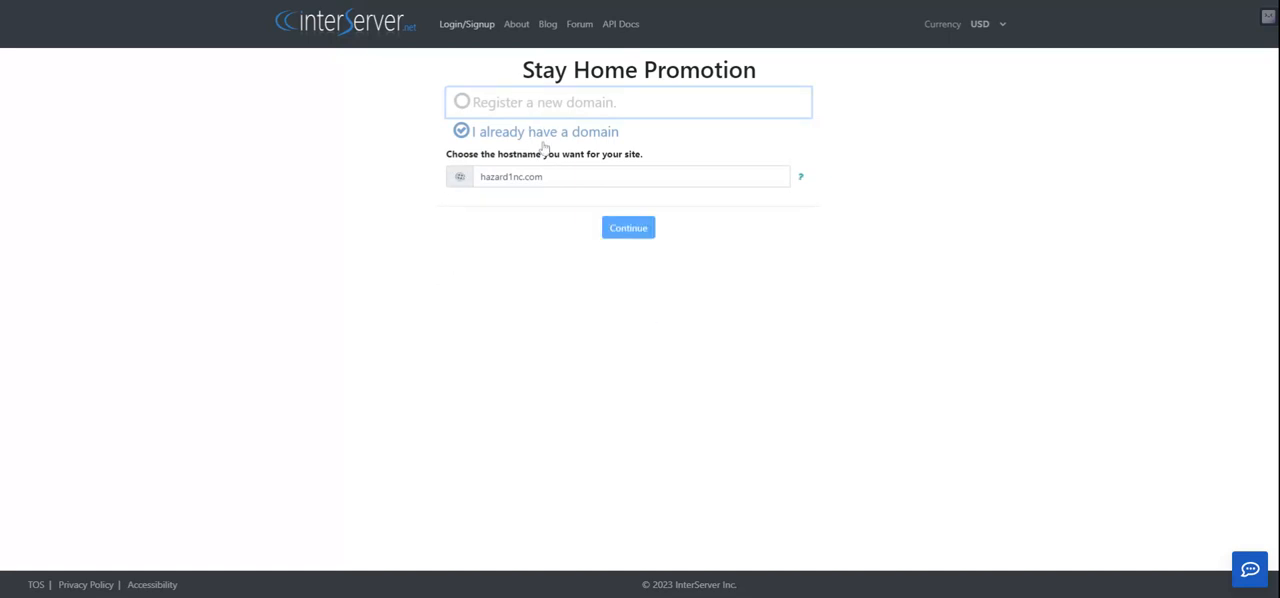
# Focus the hazard1nc.com hostname so the Register/Transfer The Domain? No/Yes prompt appears
pyautogui.click(630, 176)
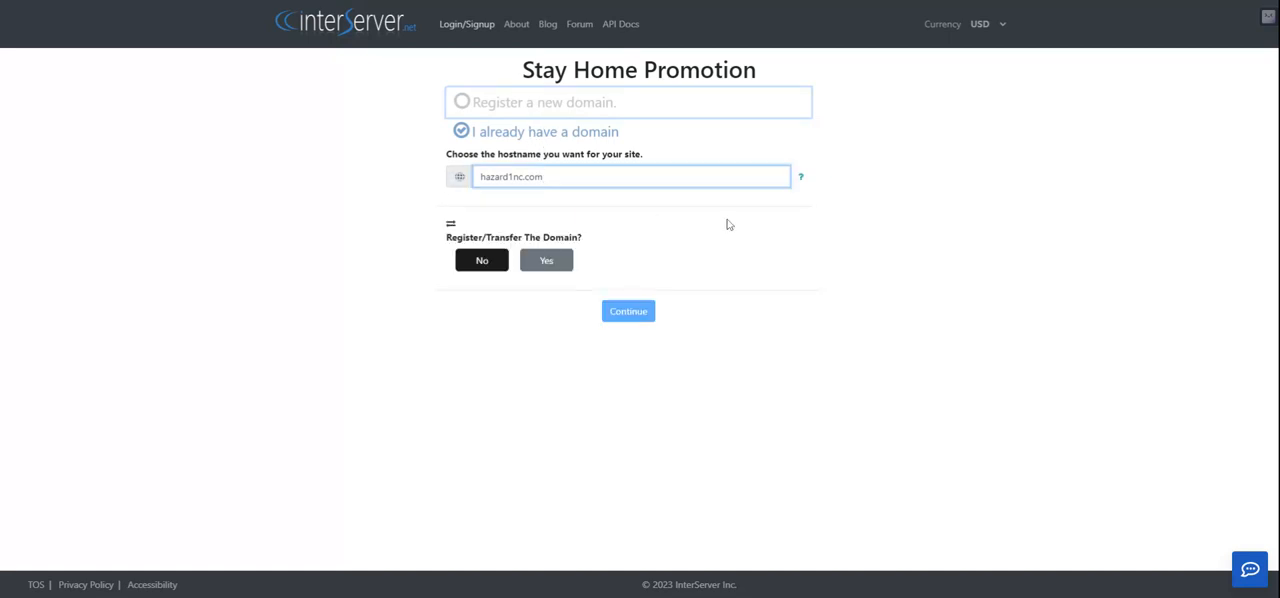
# Try Continue on the form; it stays on hazard1nc.com with the Register/Transfer prompt
pyautogui.click(630, 176)
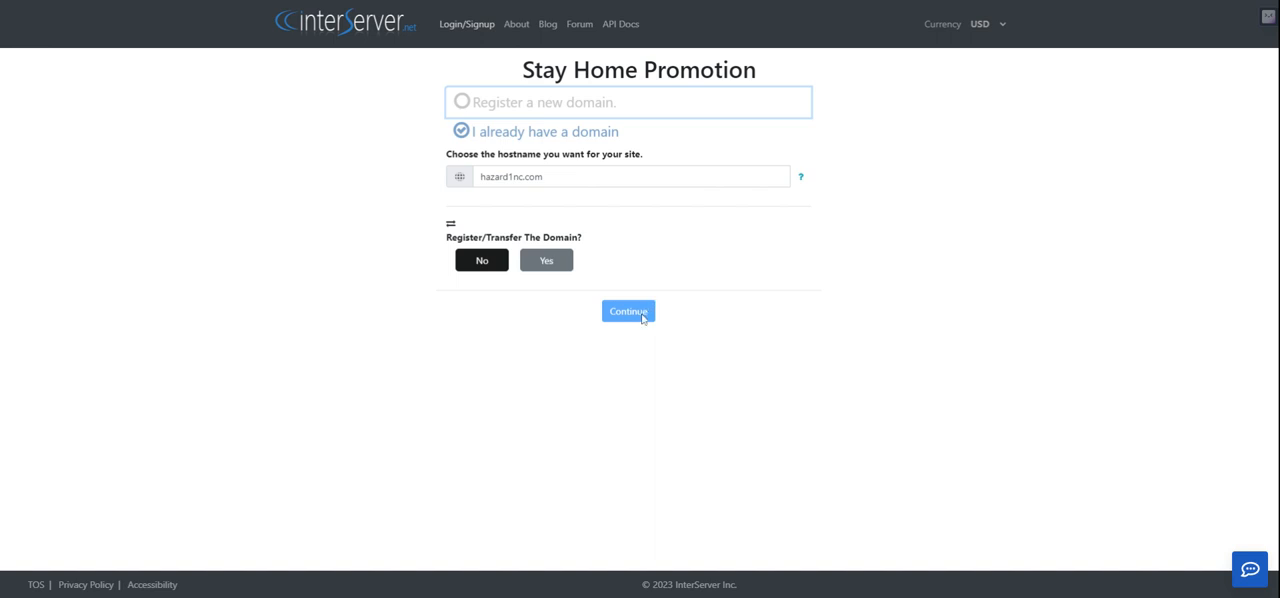
pyautogui.moveTo(628, 332)
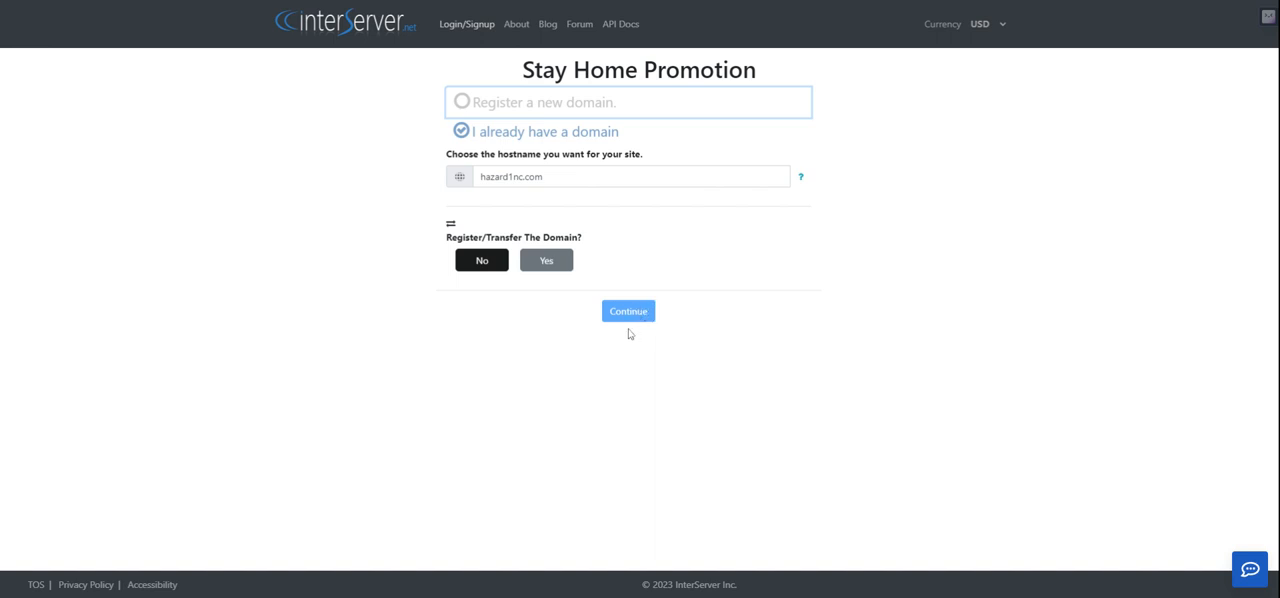
pyautogui.moveTo(624, 328)
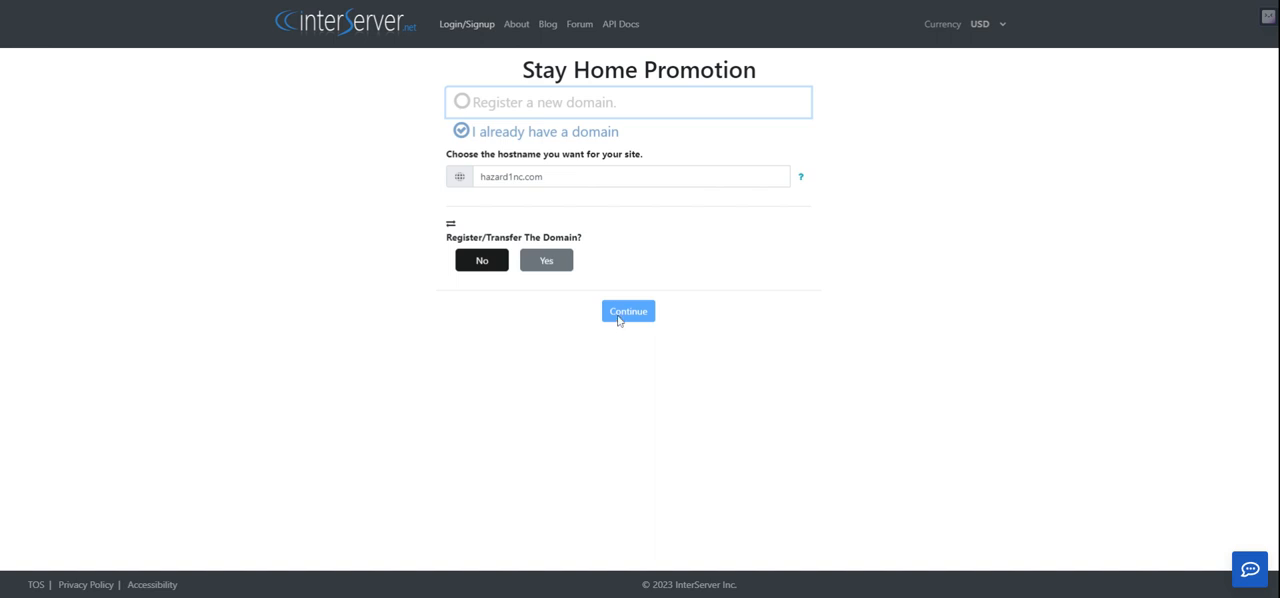
pyautogui.moveTo(644, 322)
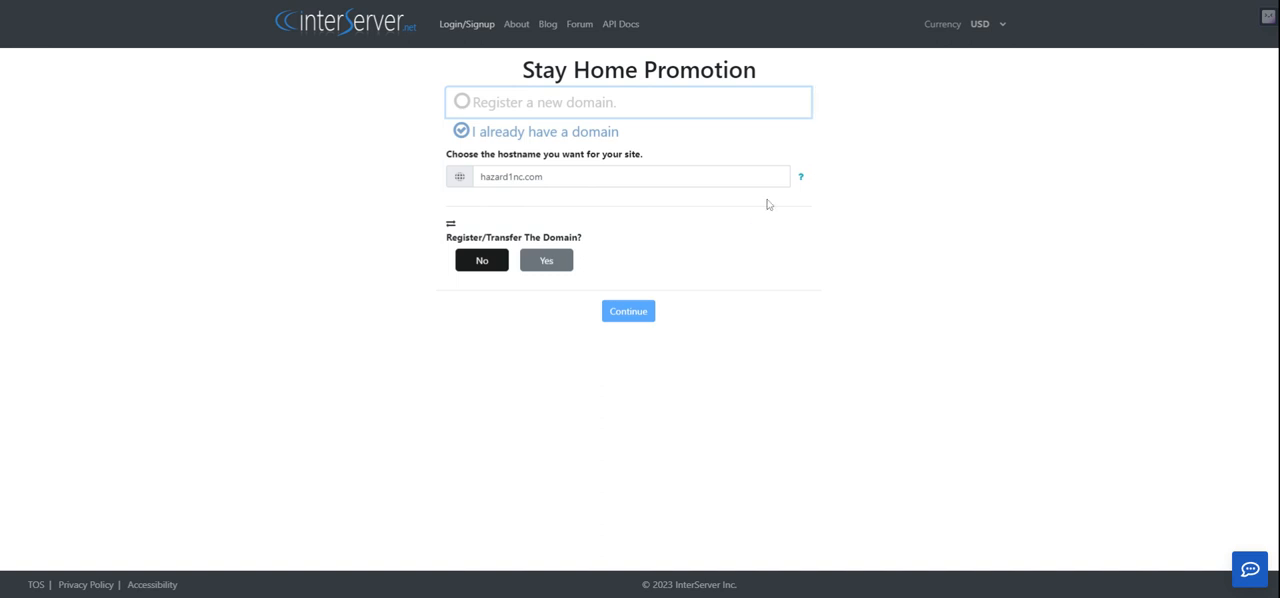
pyautogui.moveTo(506, 264)
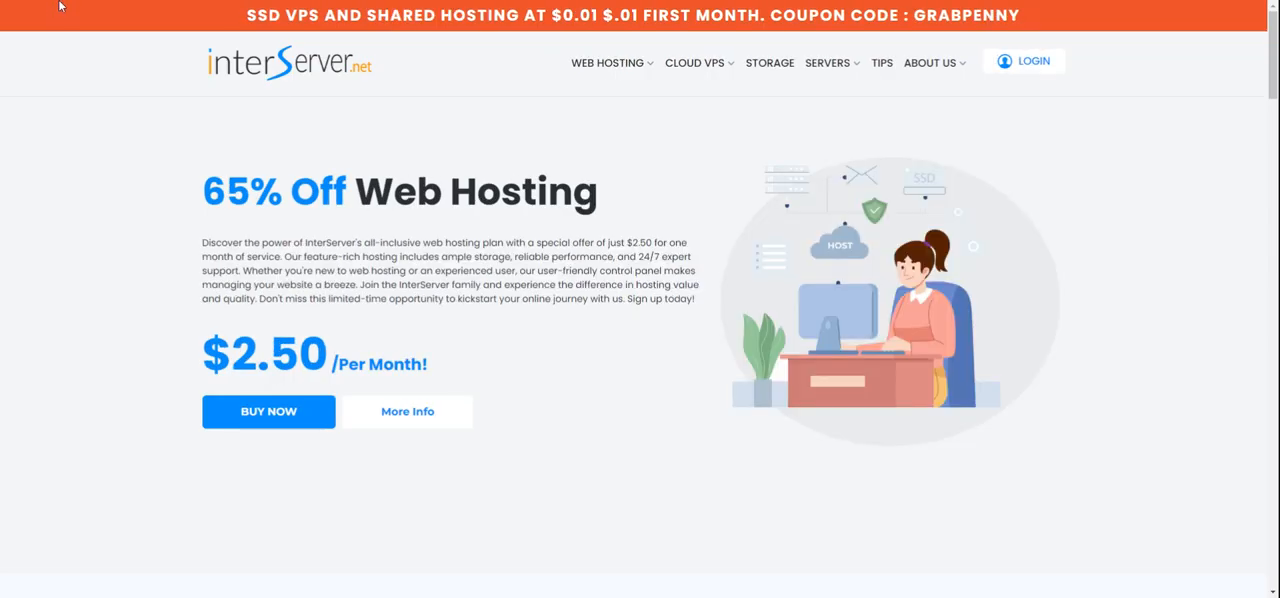
# Return to the Stay Home Promotion form, choose 'I already have a domain' and refocus hazard1nc.com
pyautogui.click(268, 412)
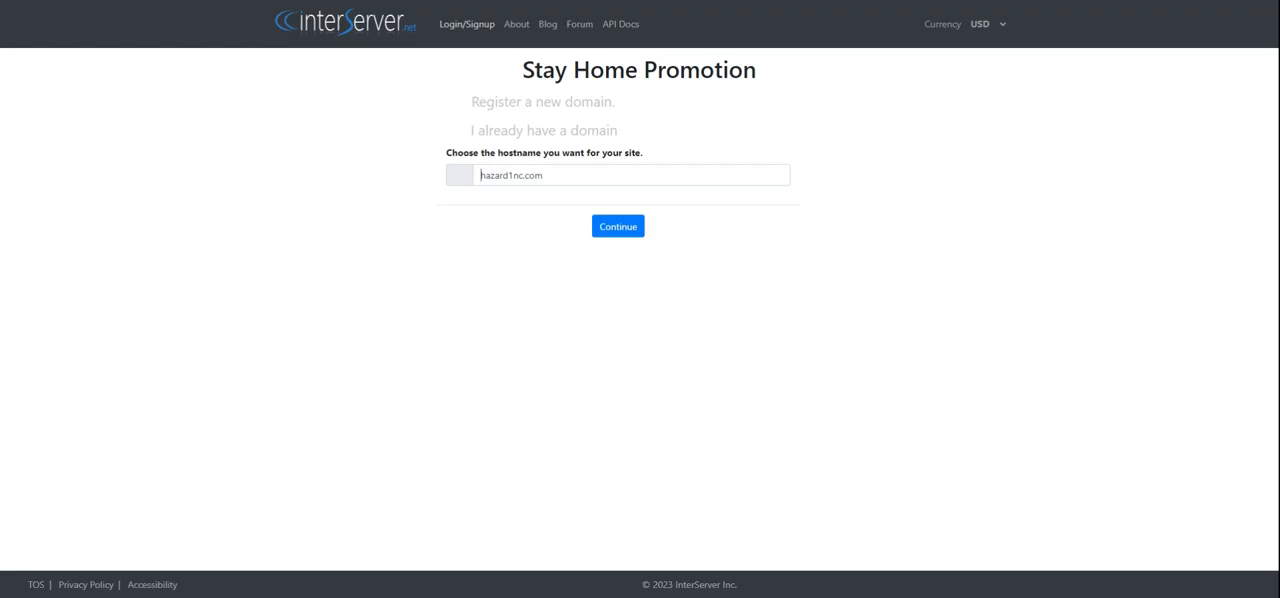
pyautogui.click(544, 130)
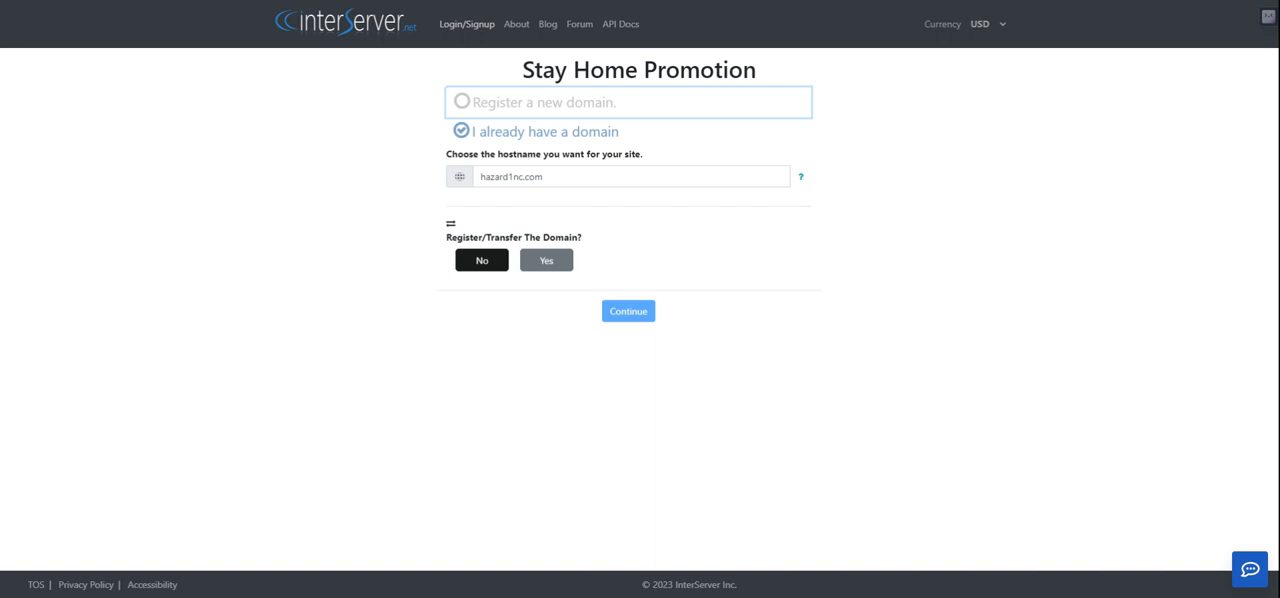
pyautogui.click(632, 176)
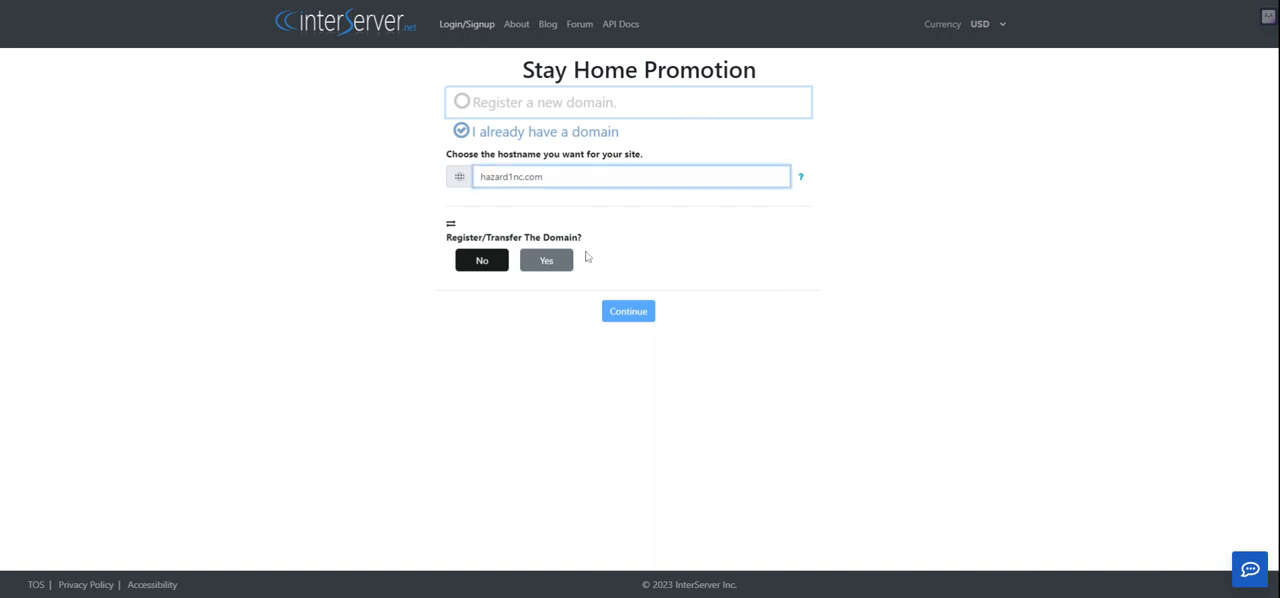